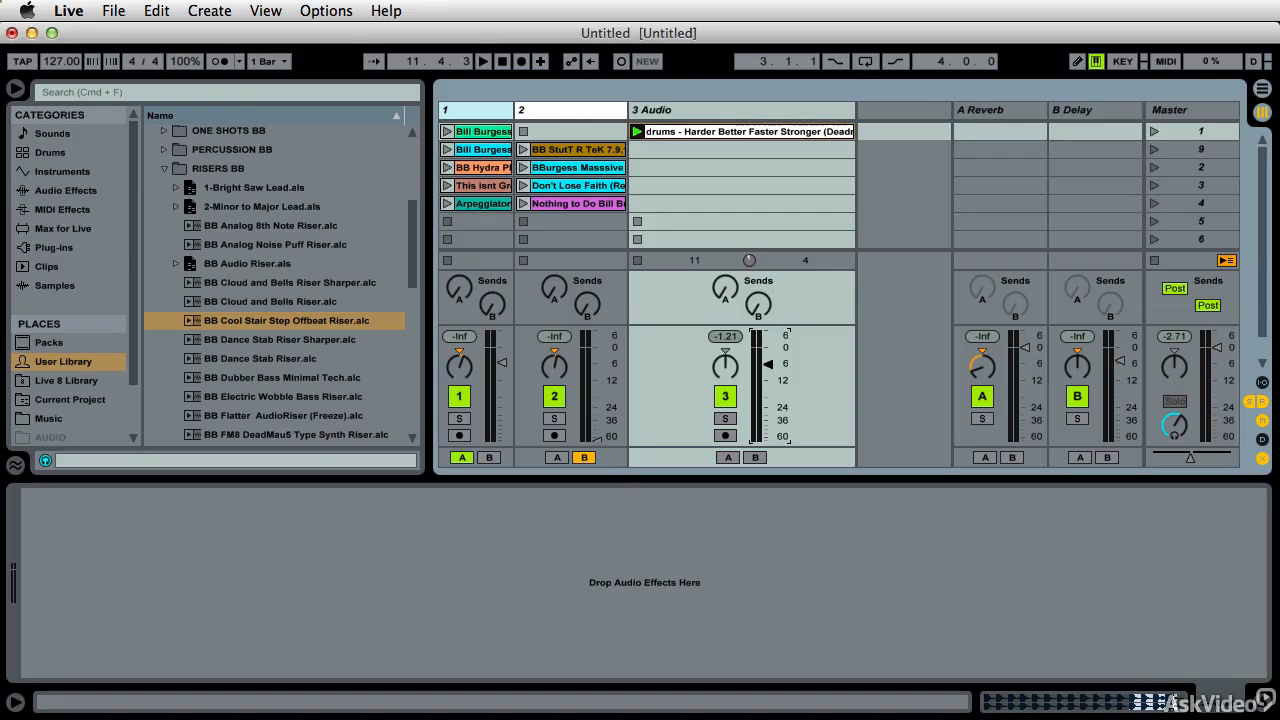
mouse_move(388, 224)
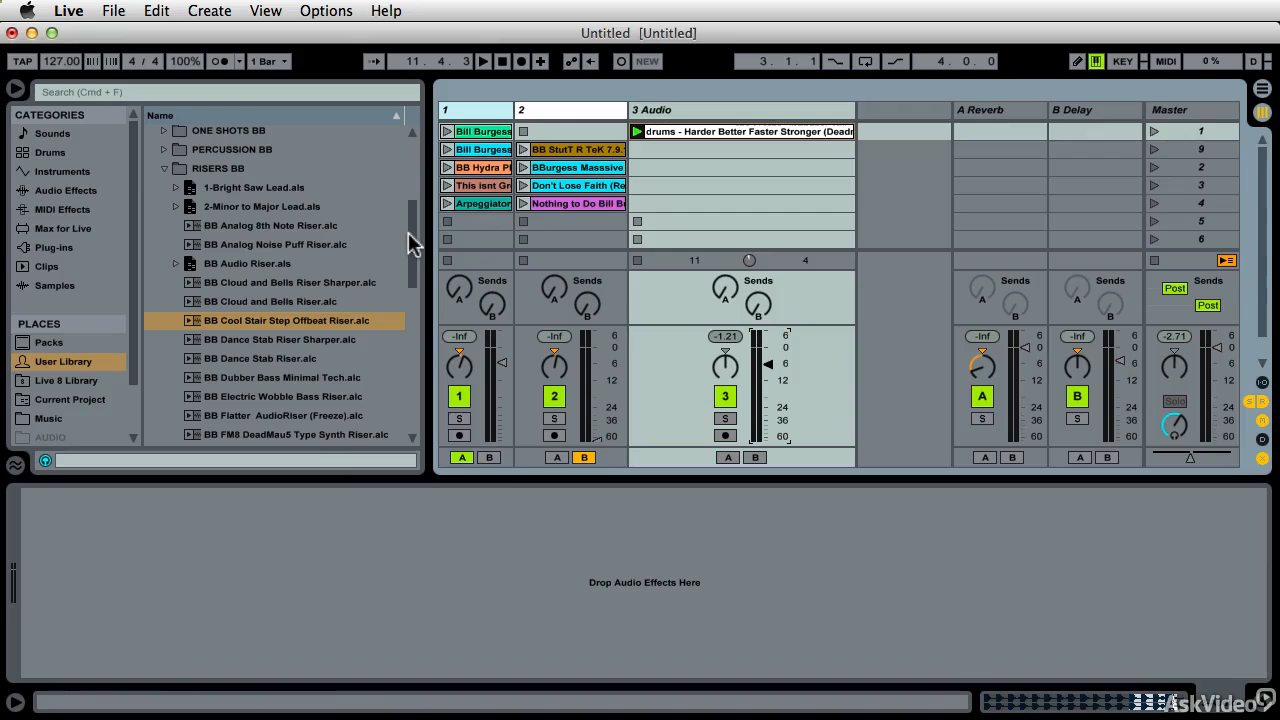
mouse_move(84, 304)
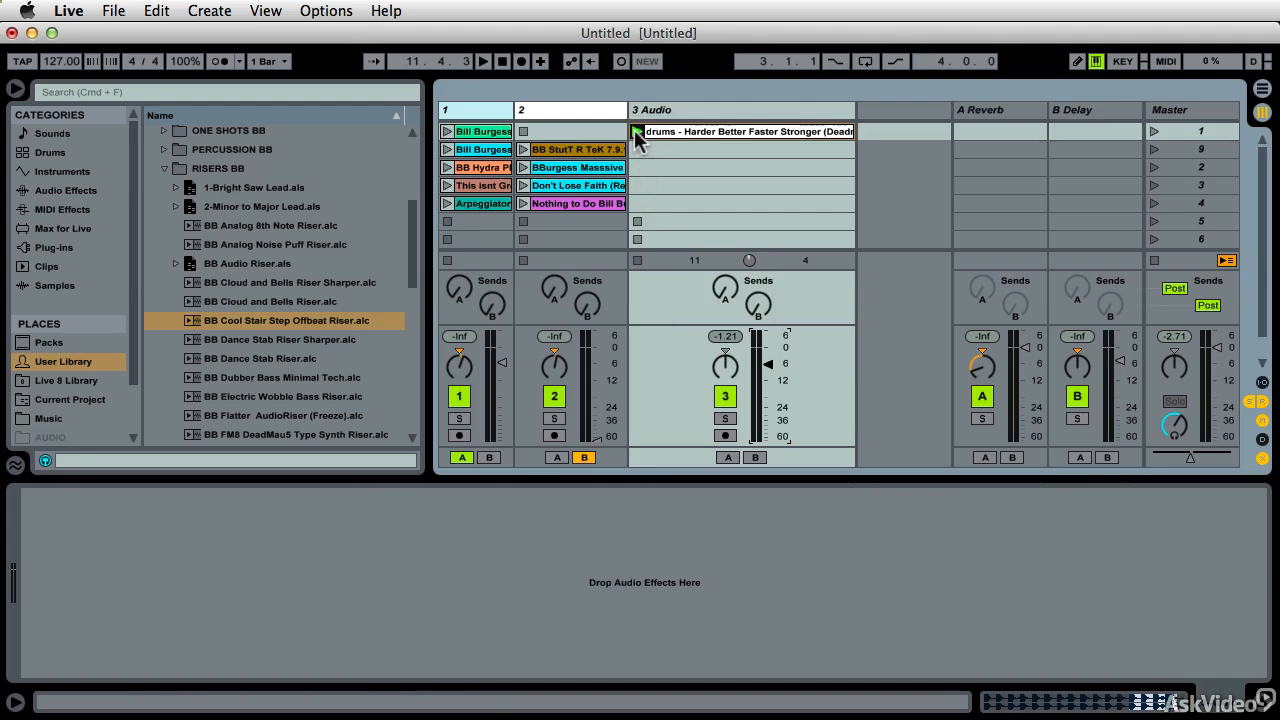
Launch the drums loop, show its waveform in Clip View and browse to the Audio Effects library.
click(634, 132)
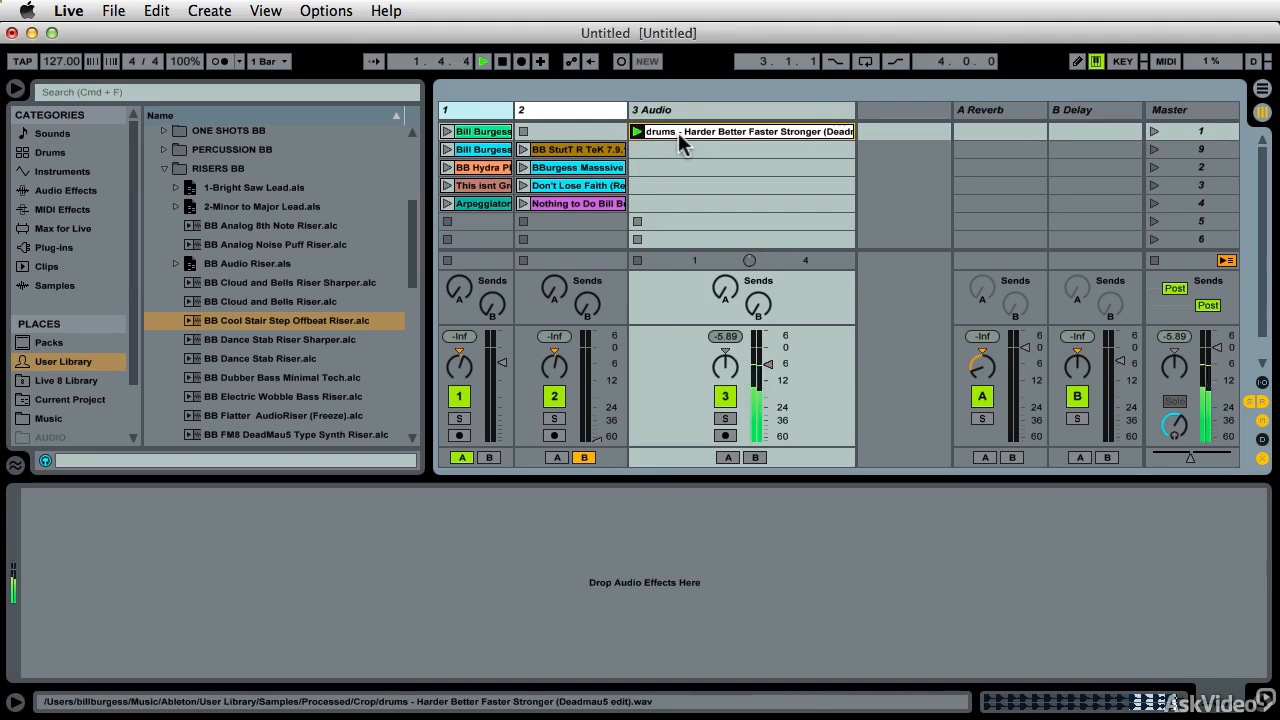
click(742, 132)
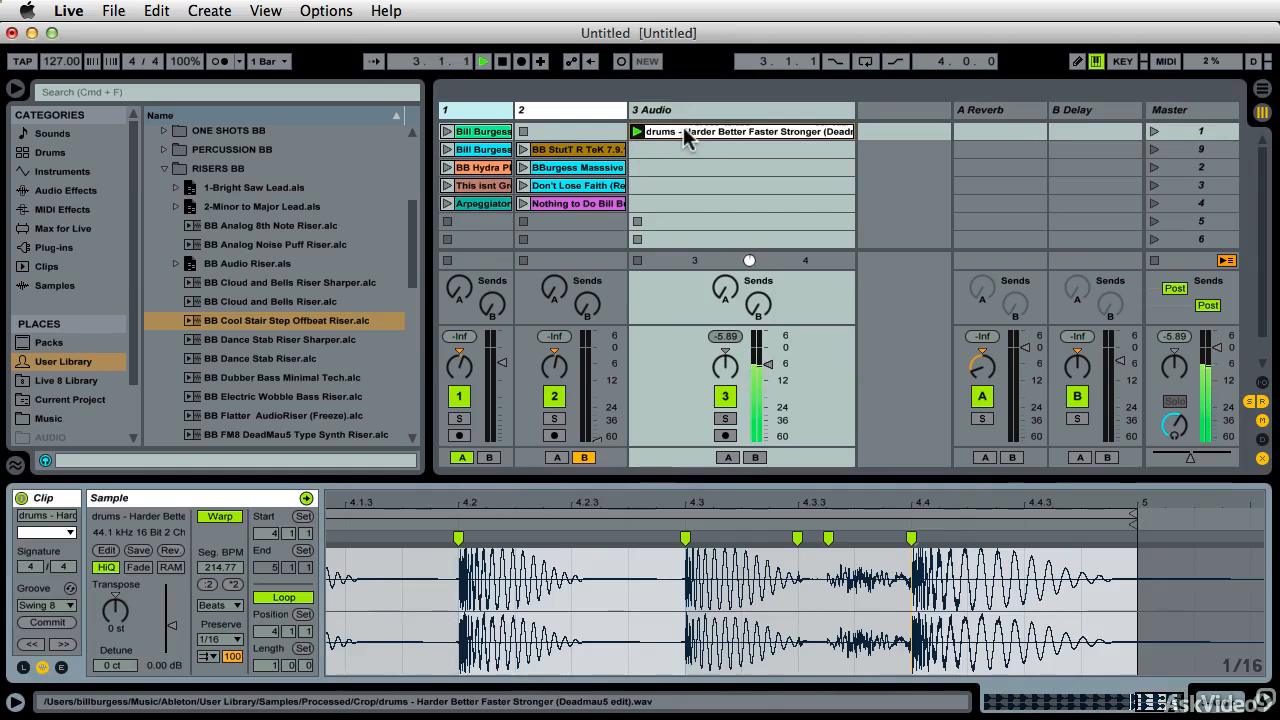
click(62, 172)
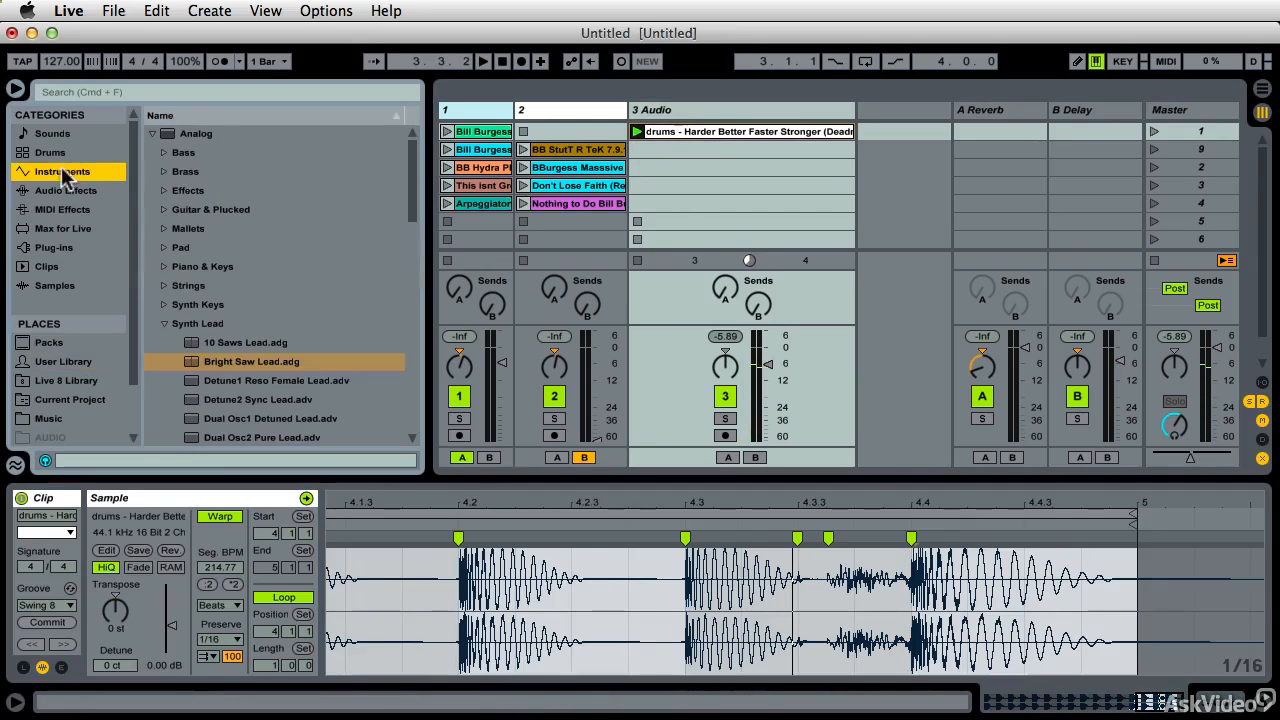
click(64, 190)
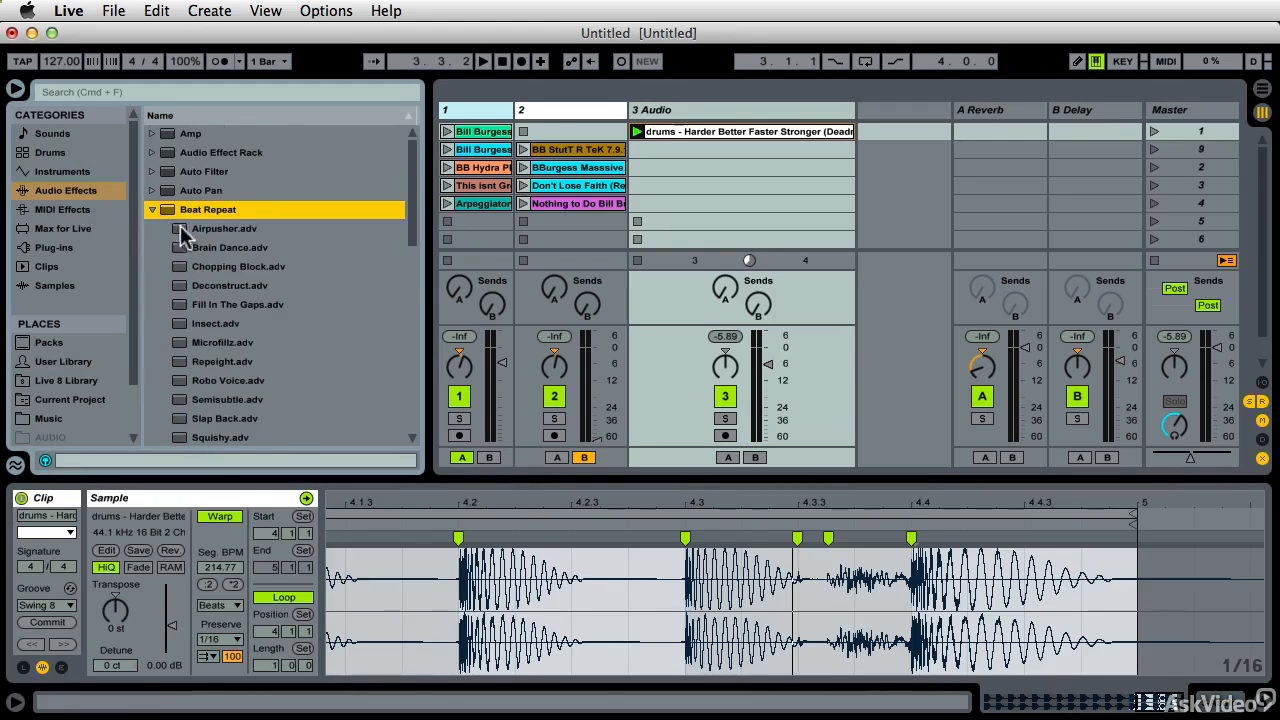
Load Beat Repeat onto the drums track's device chain while the loop plays.
double_click(208, 210)
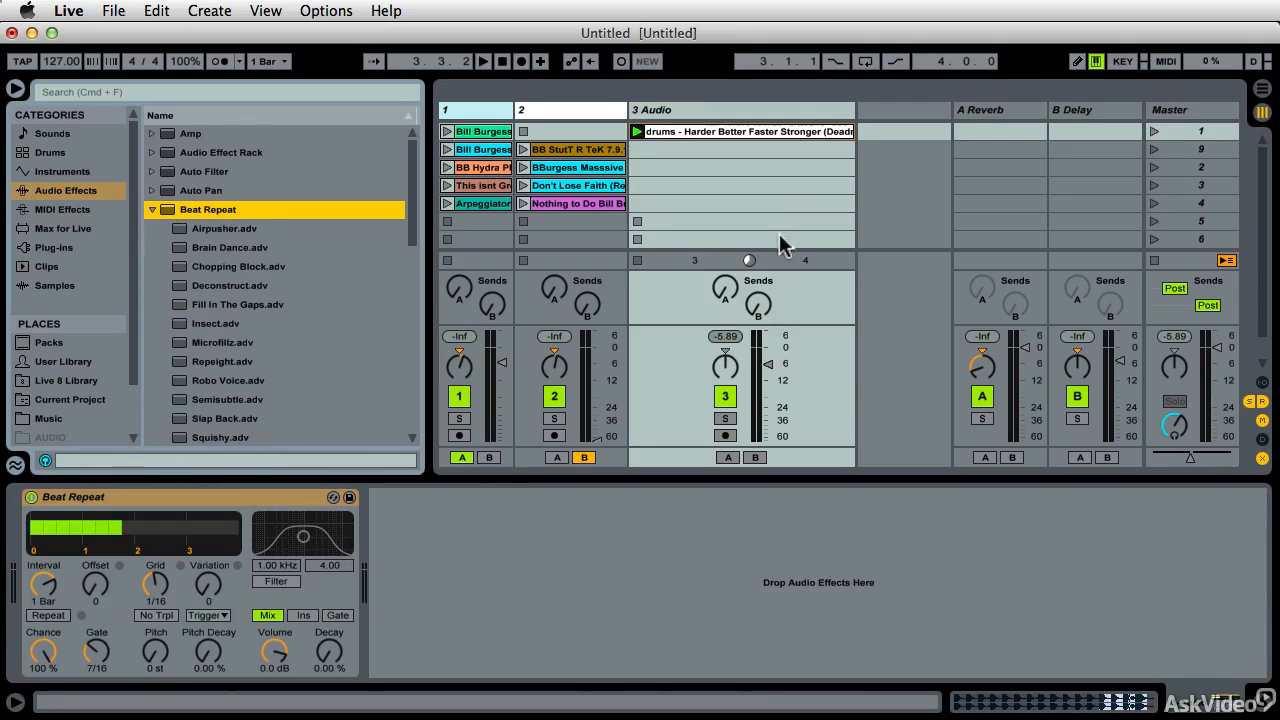
mouse_move(196, 540)
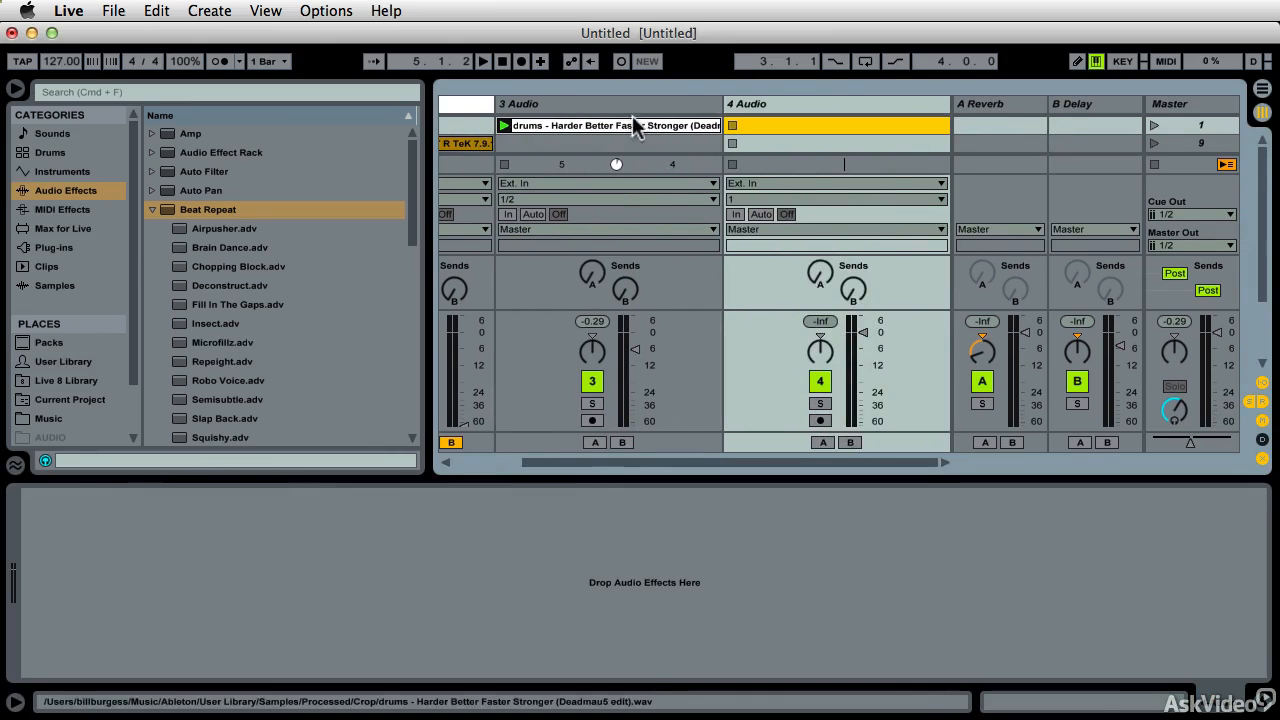
Name track 3 'Beat Repeat Drums', route it into 4 Audio's input and arm 4 Audio for recording.
click(520, 104)
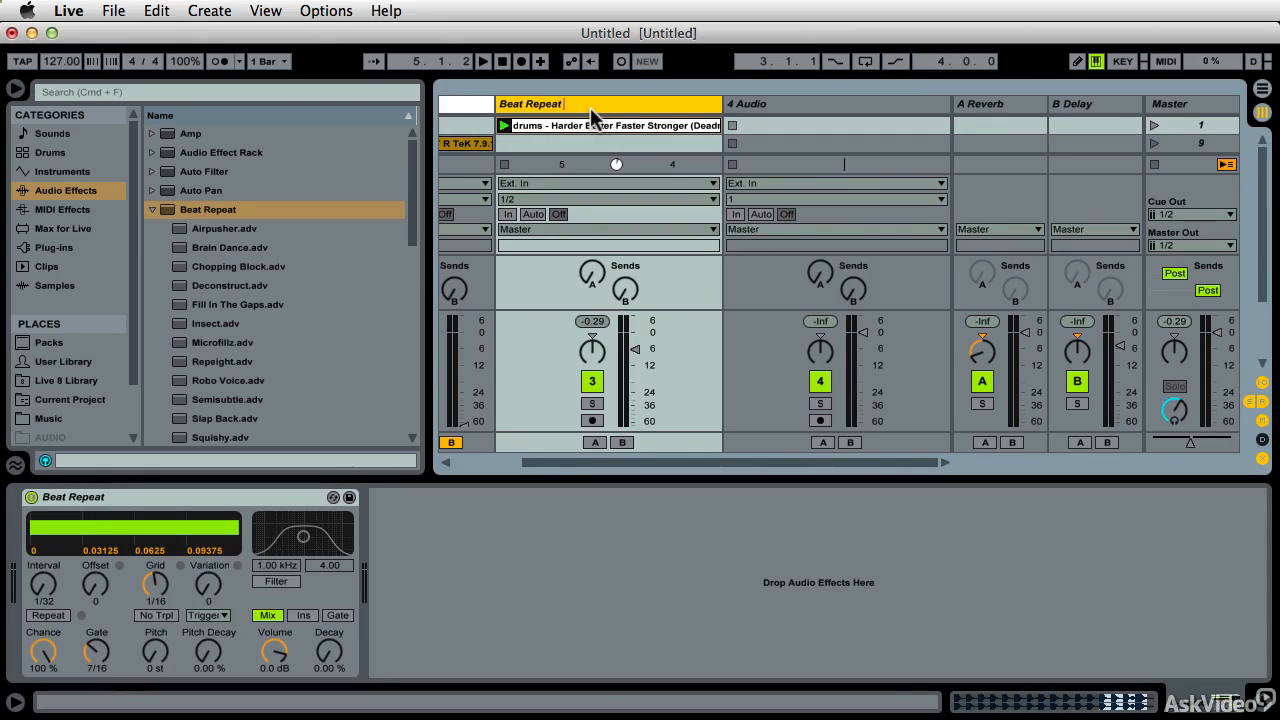
text(Drums)
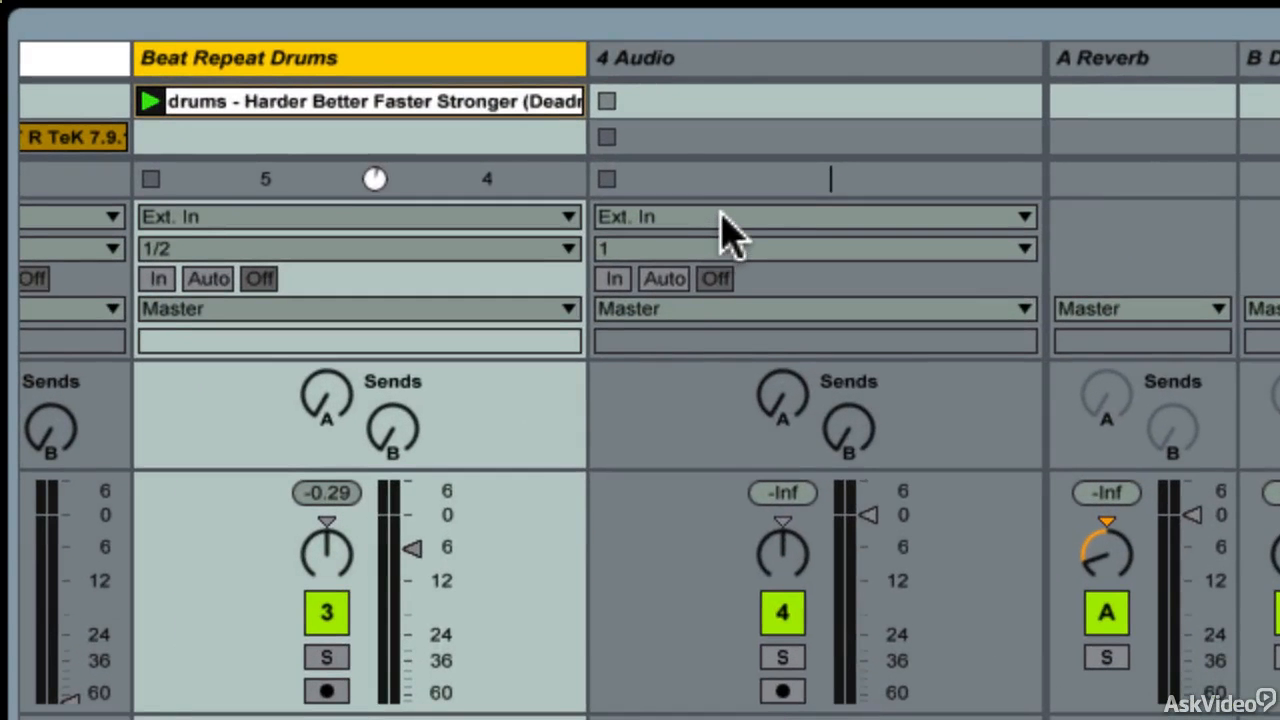
click(810, 216)
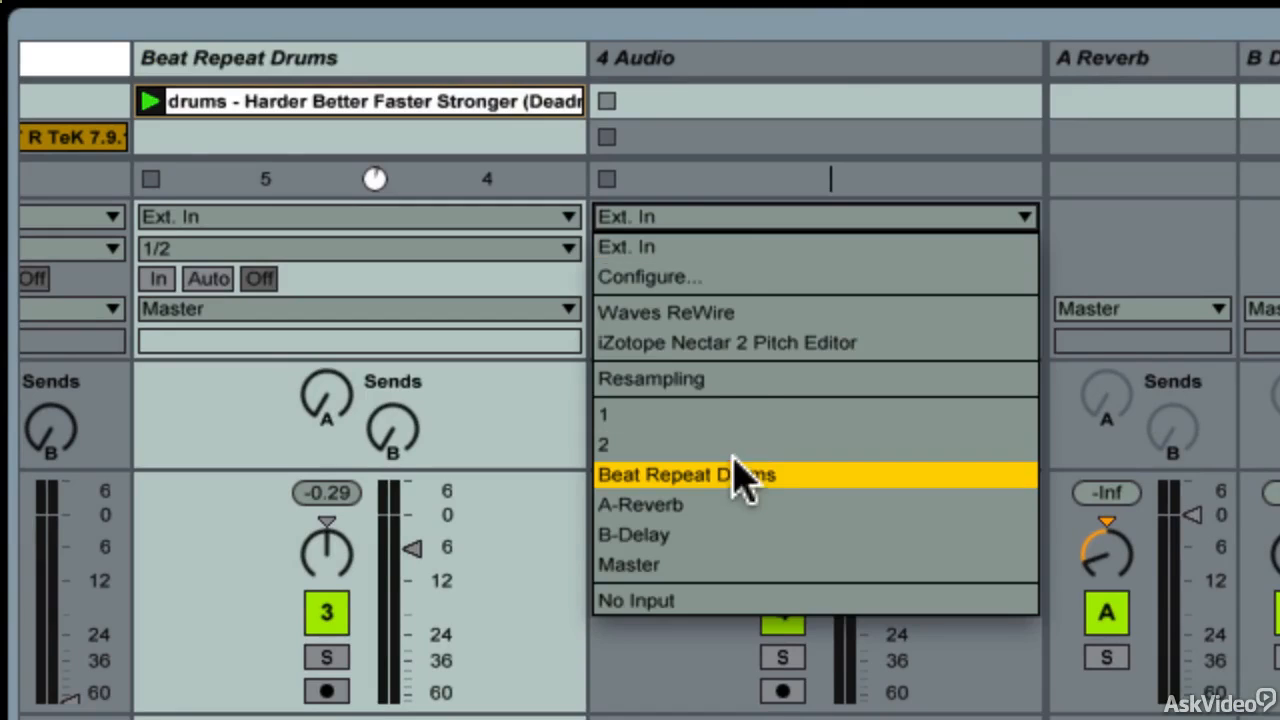
click(688, 474)
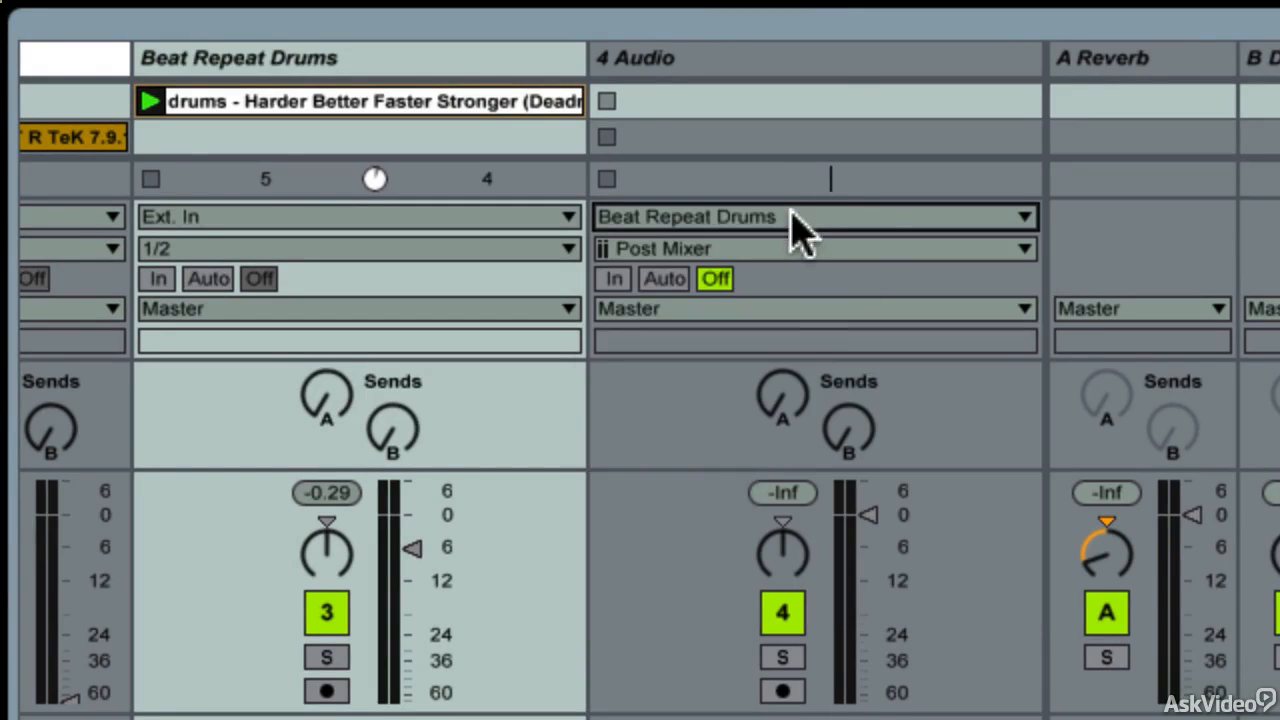
click(784, 692)
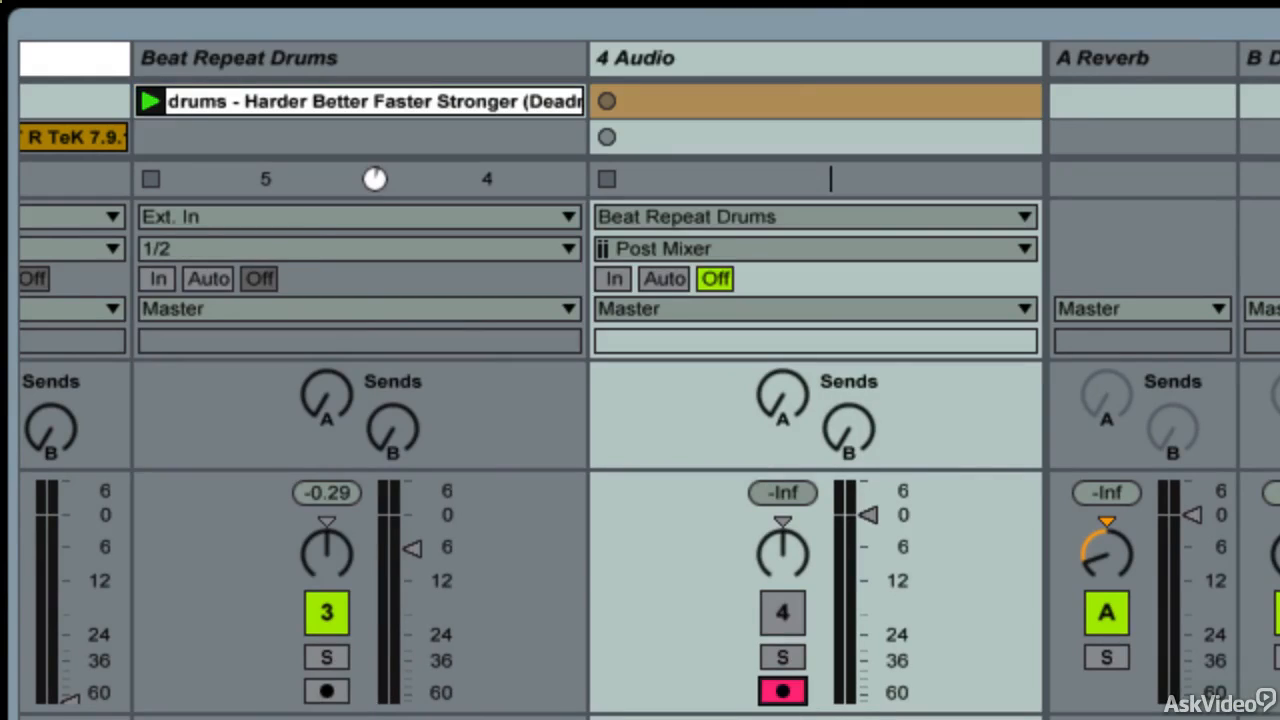
click(150, 100)
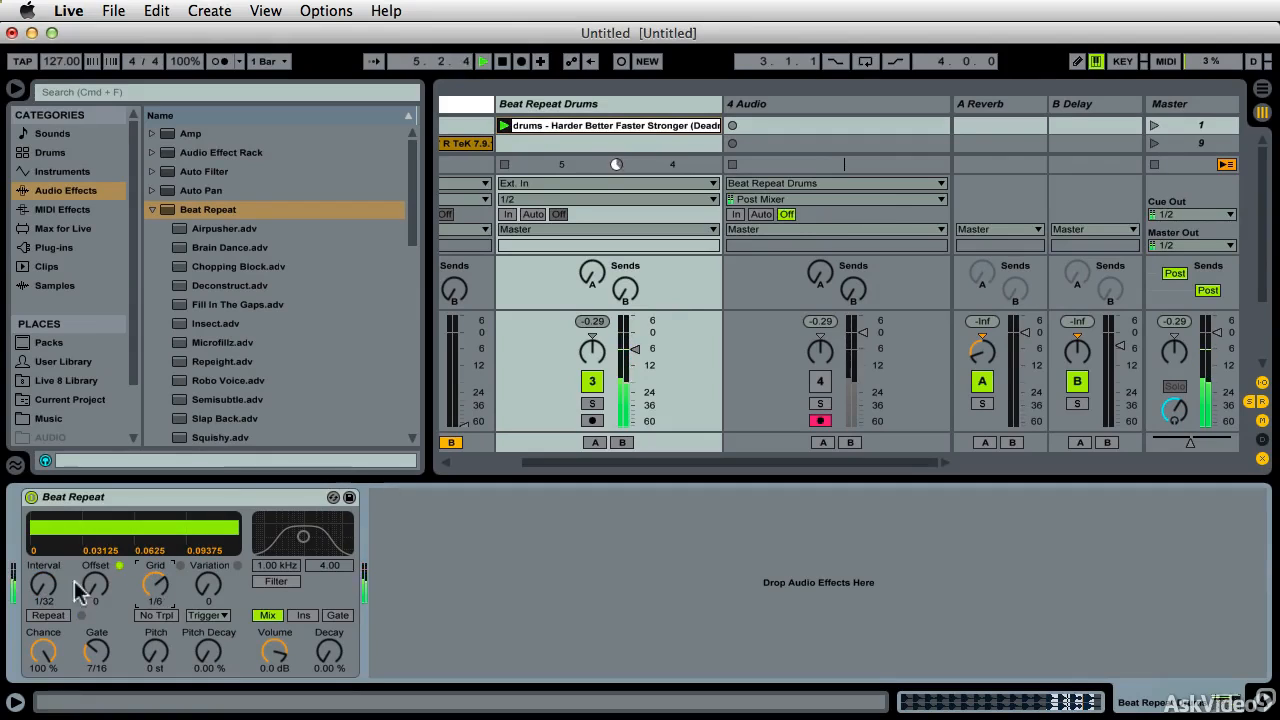
Record the processed drums onto track 4 while raising Beat Repeat's Interval during the take.
drag(44, 586, 44, 560)
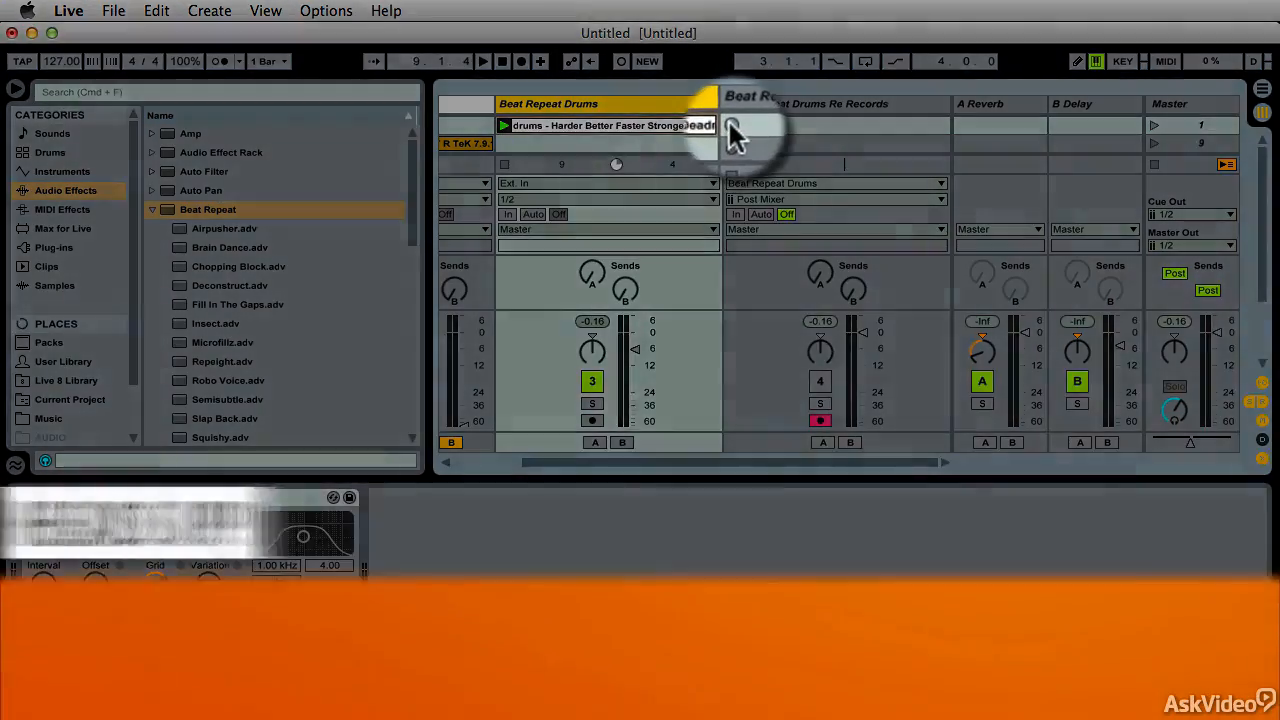
click(732, 124)
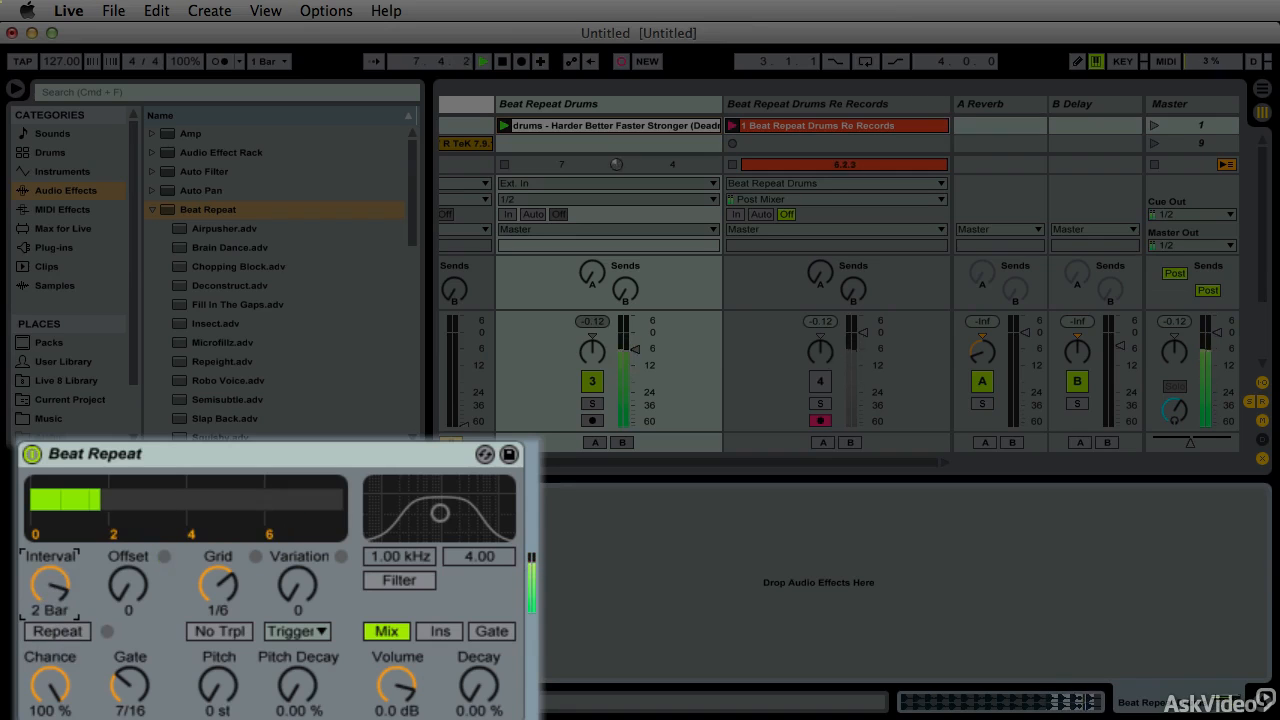
drag(50, 584, 50, 520)
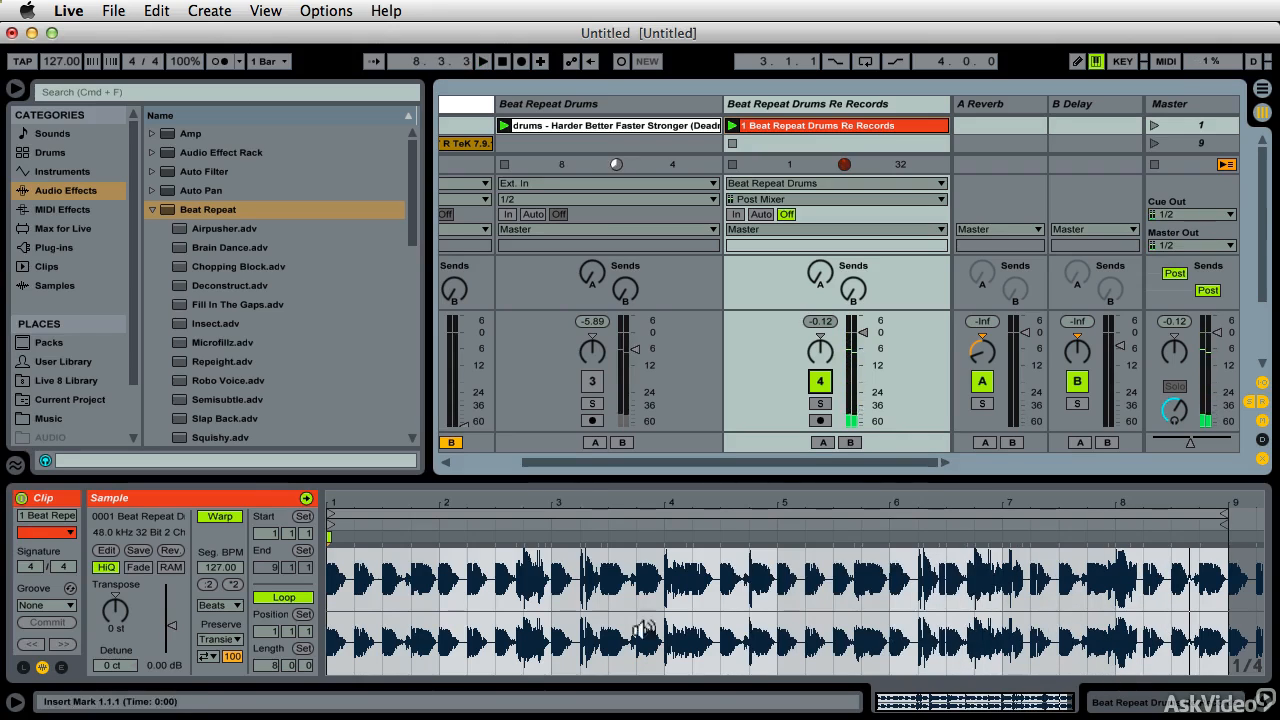
Set the clip to Re-Pitch warping with a sixteenth-note fixed grid and add warp markers in its last bar.
click(236, 604)
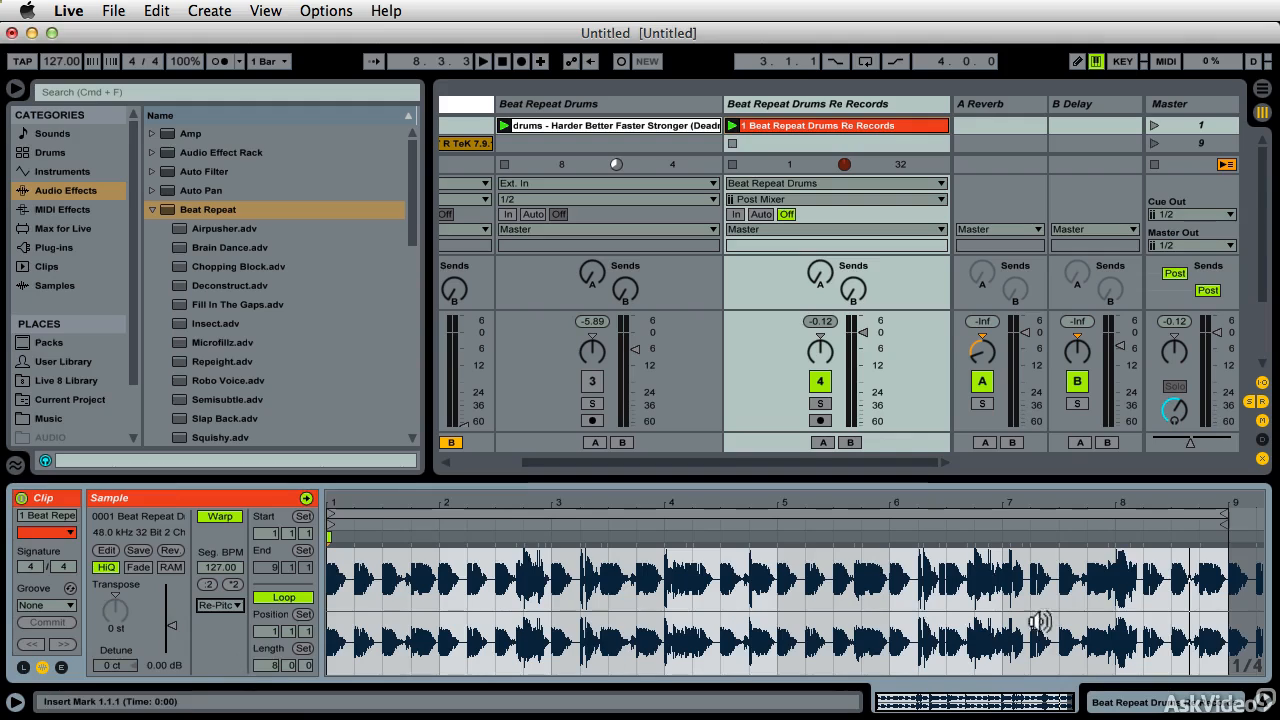
click(1116, 536)
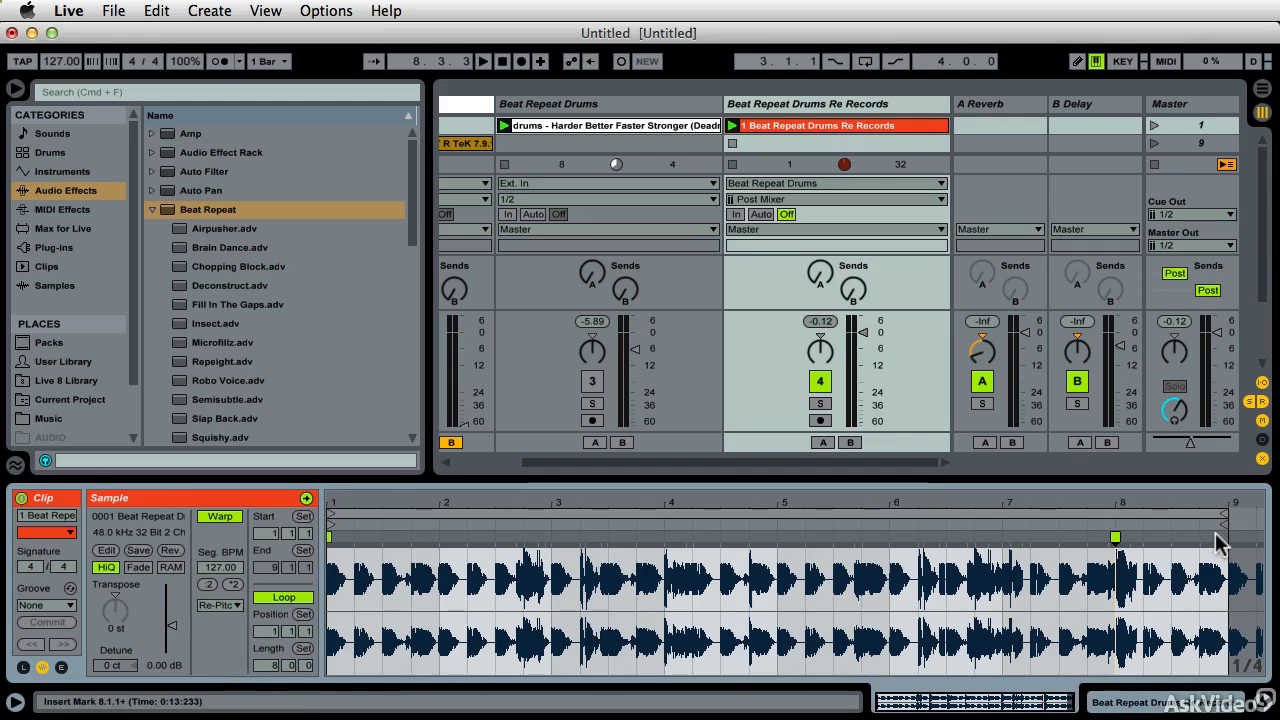
right_click(1180, 564)
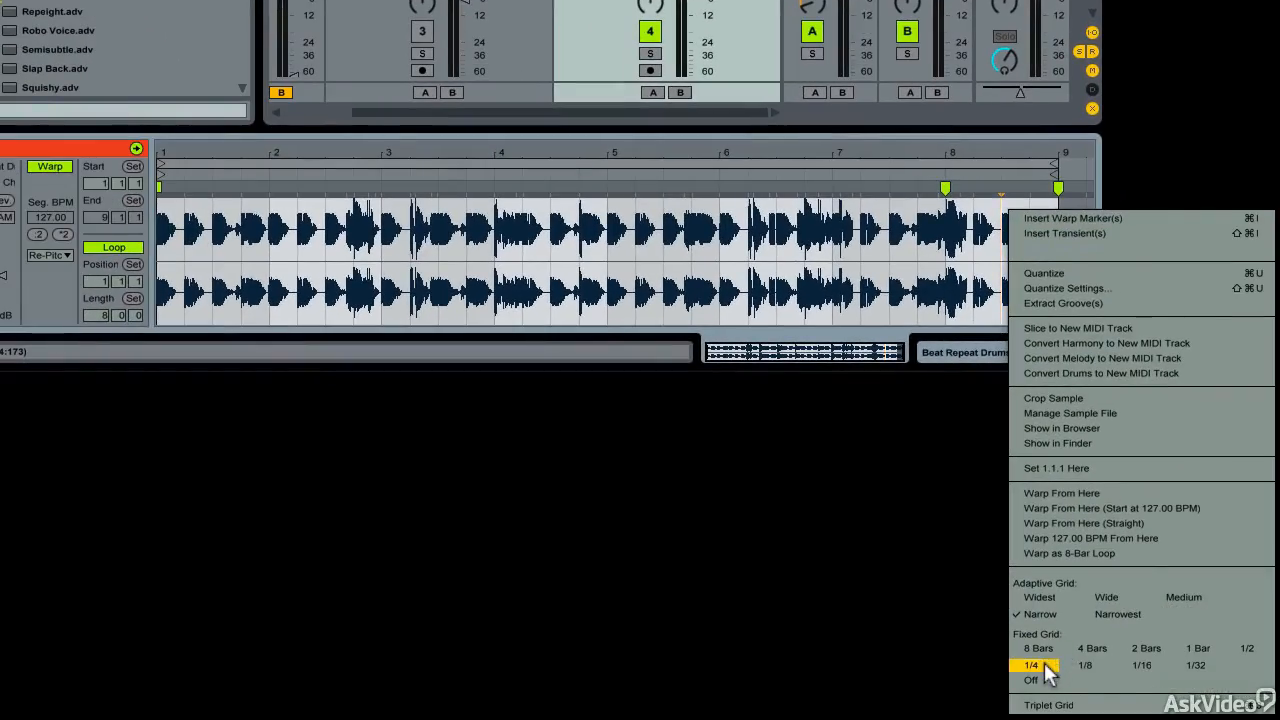
click(1032, 664)
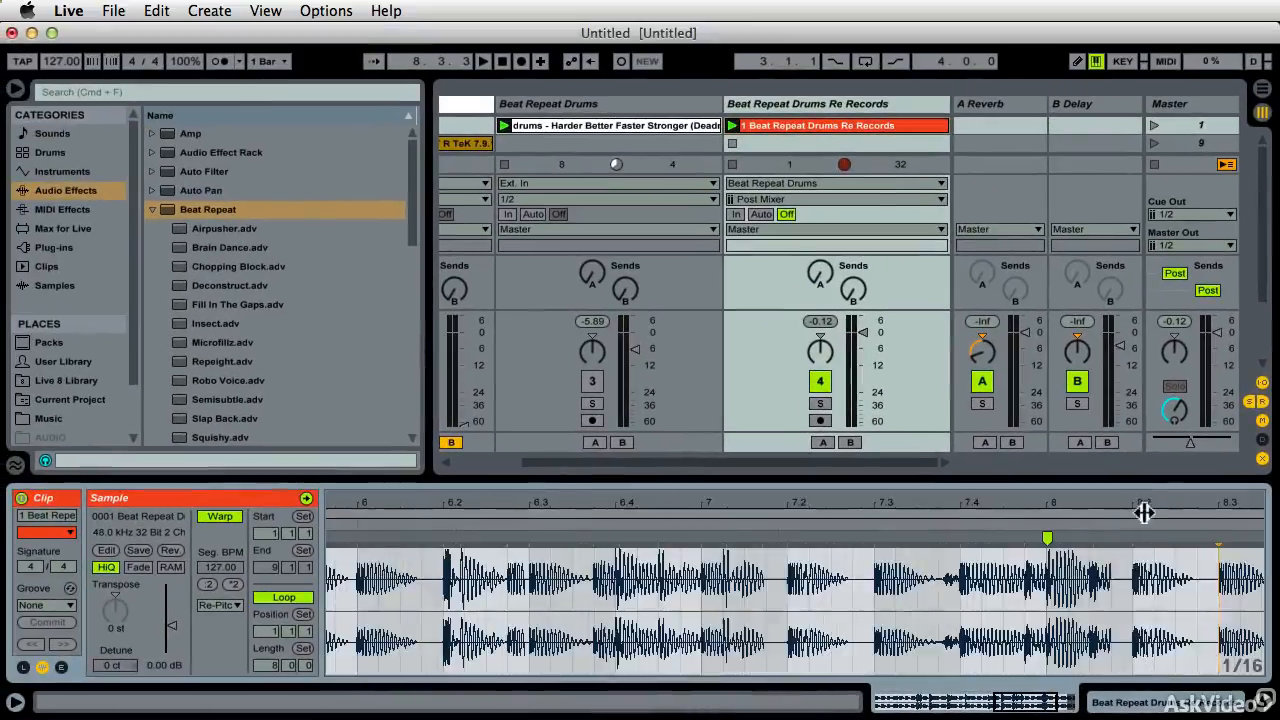
click(484, 60)
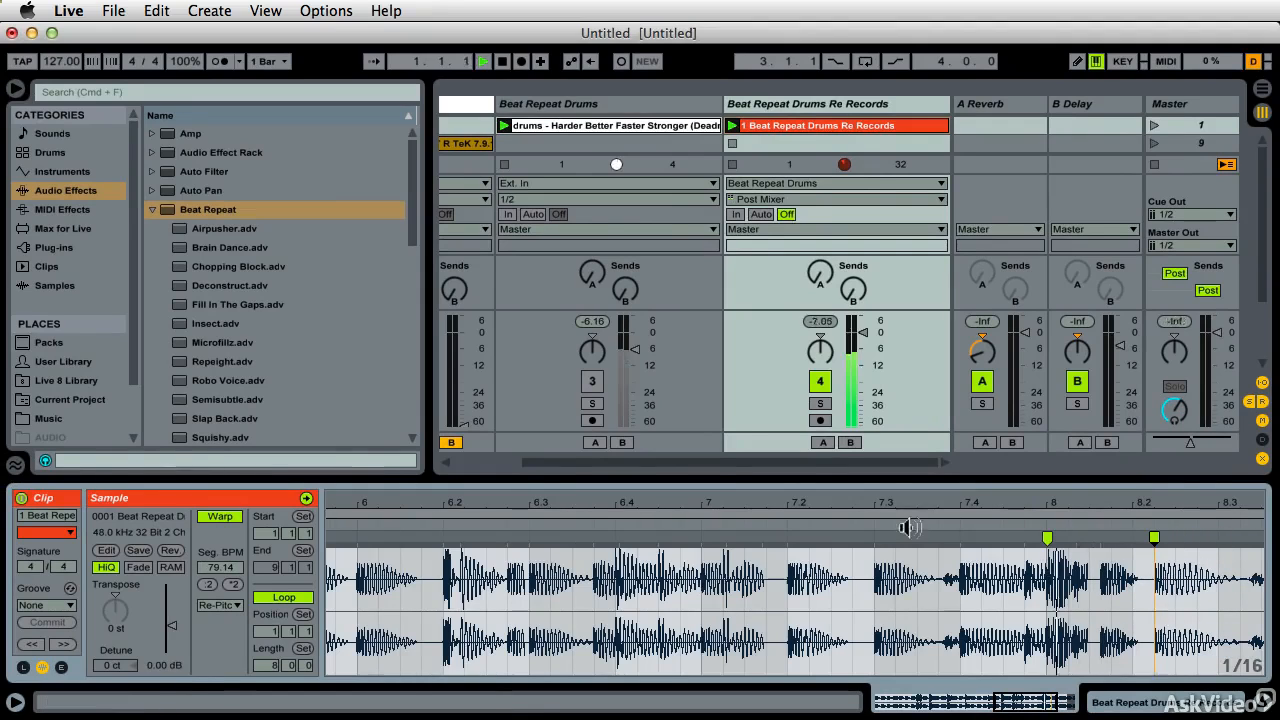
click(484, 60)
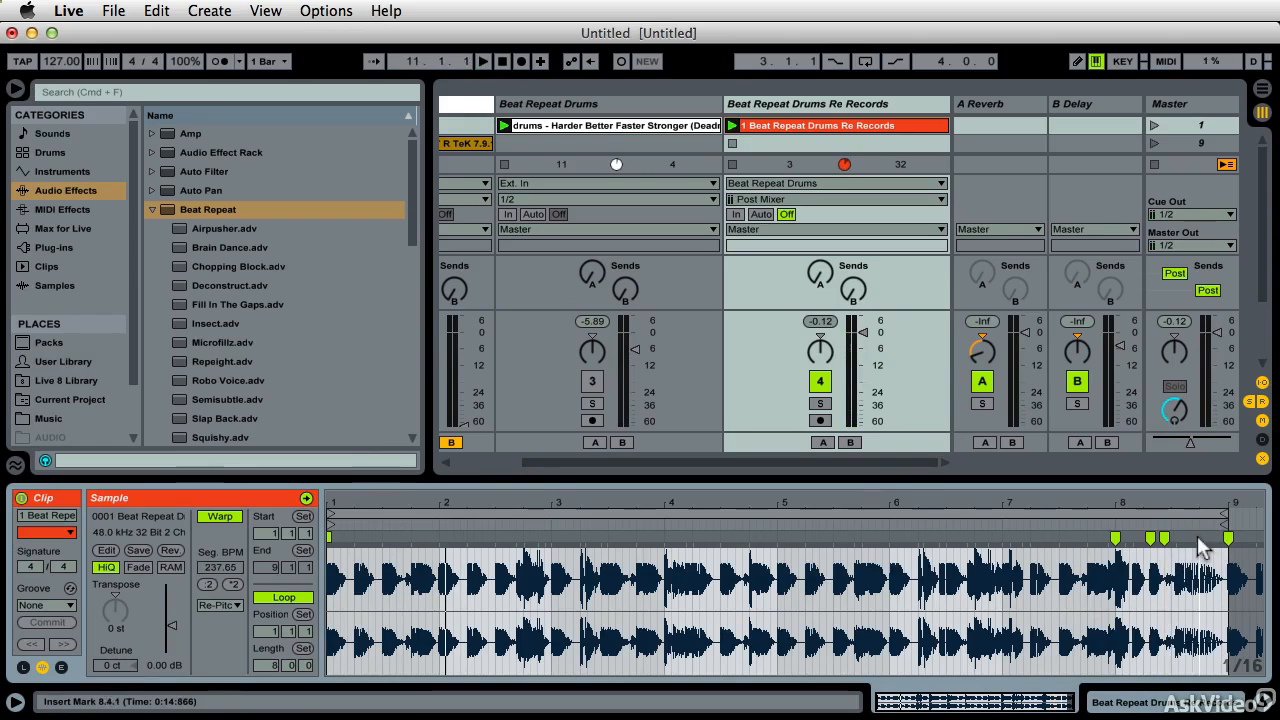
Play the re-recorded clip with its fill, check its Audio From chooser, then show the User Library folders.
click(484, 60)
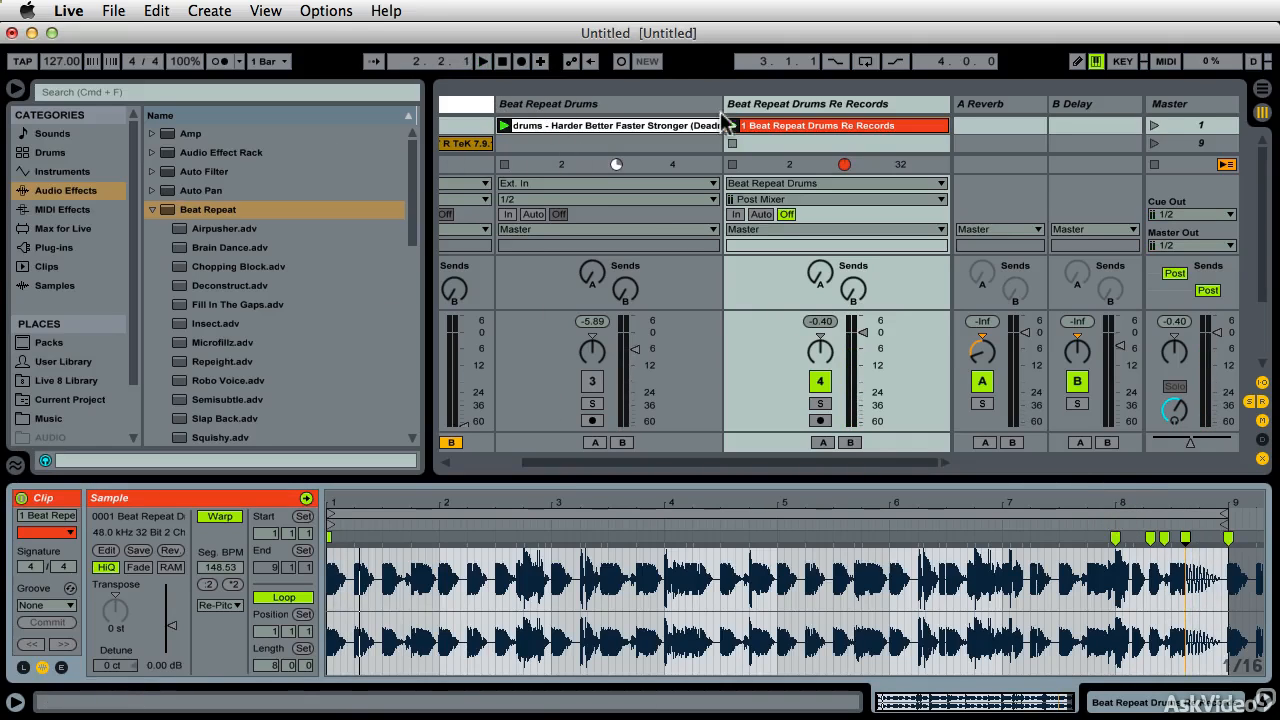
mouse_move(810, 136)
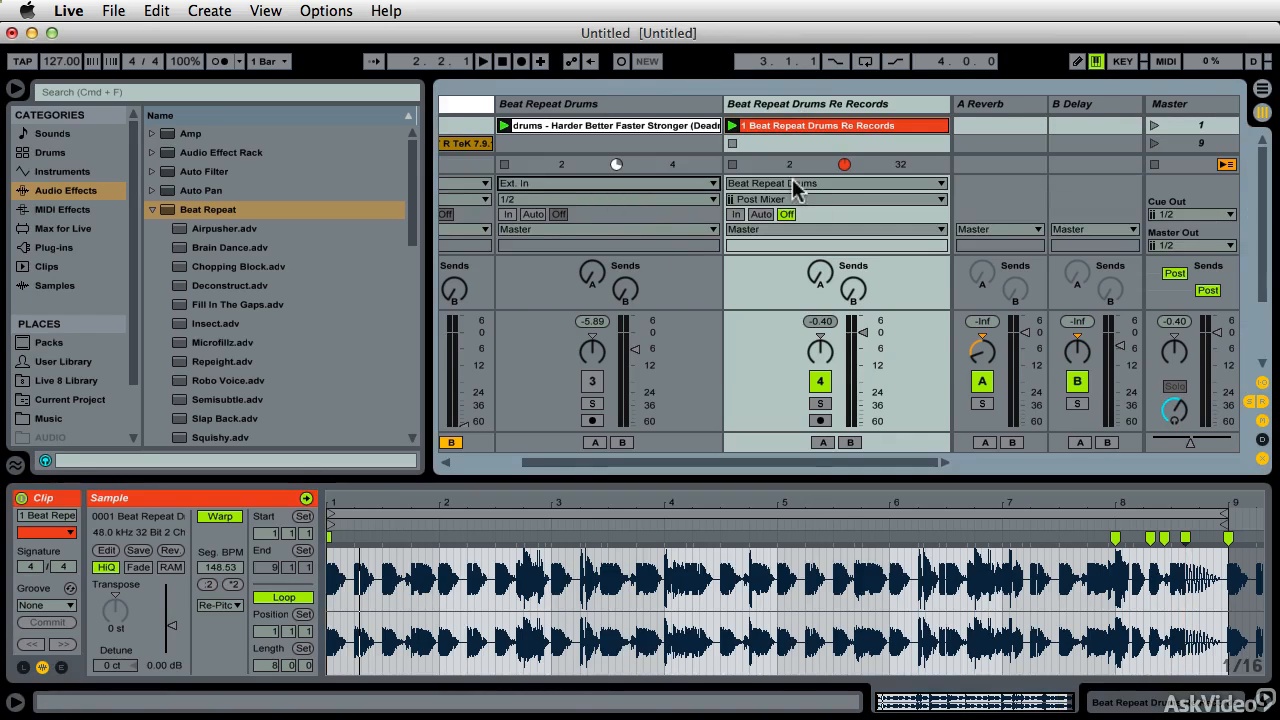
click(836, 184)
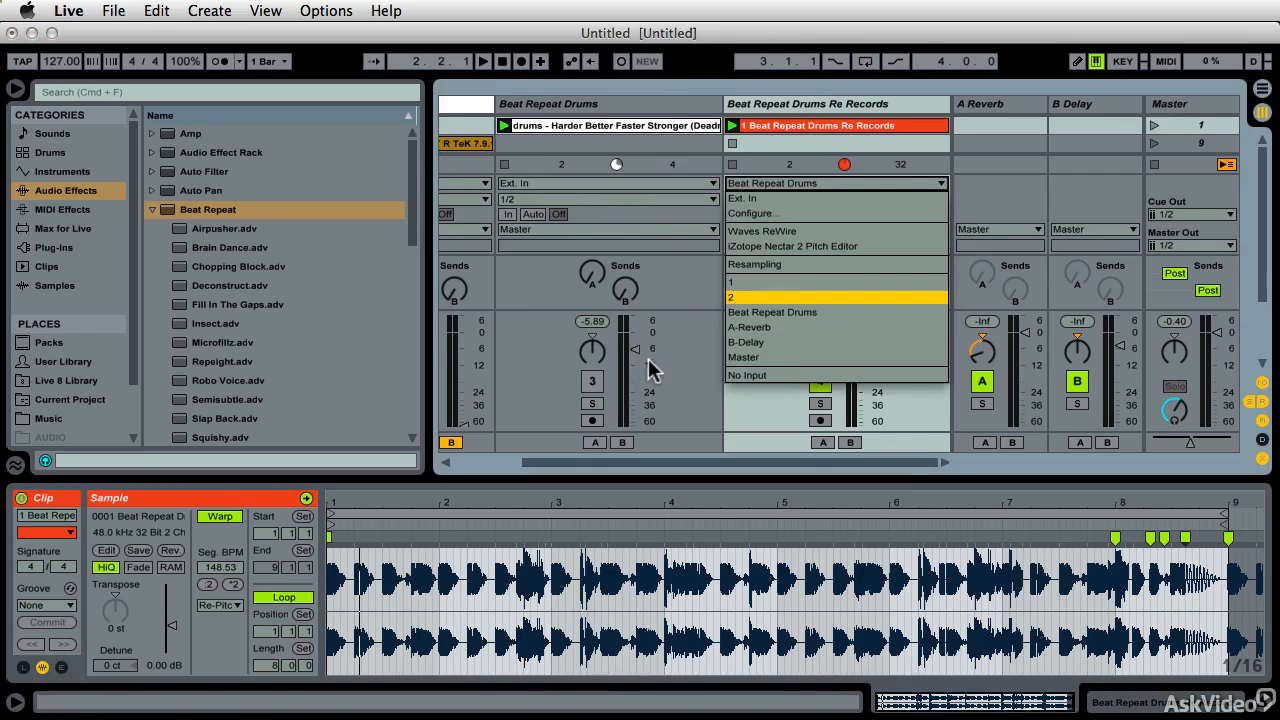
mouse_move(796, 312)
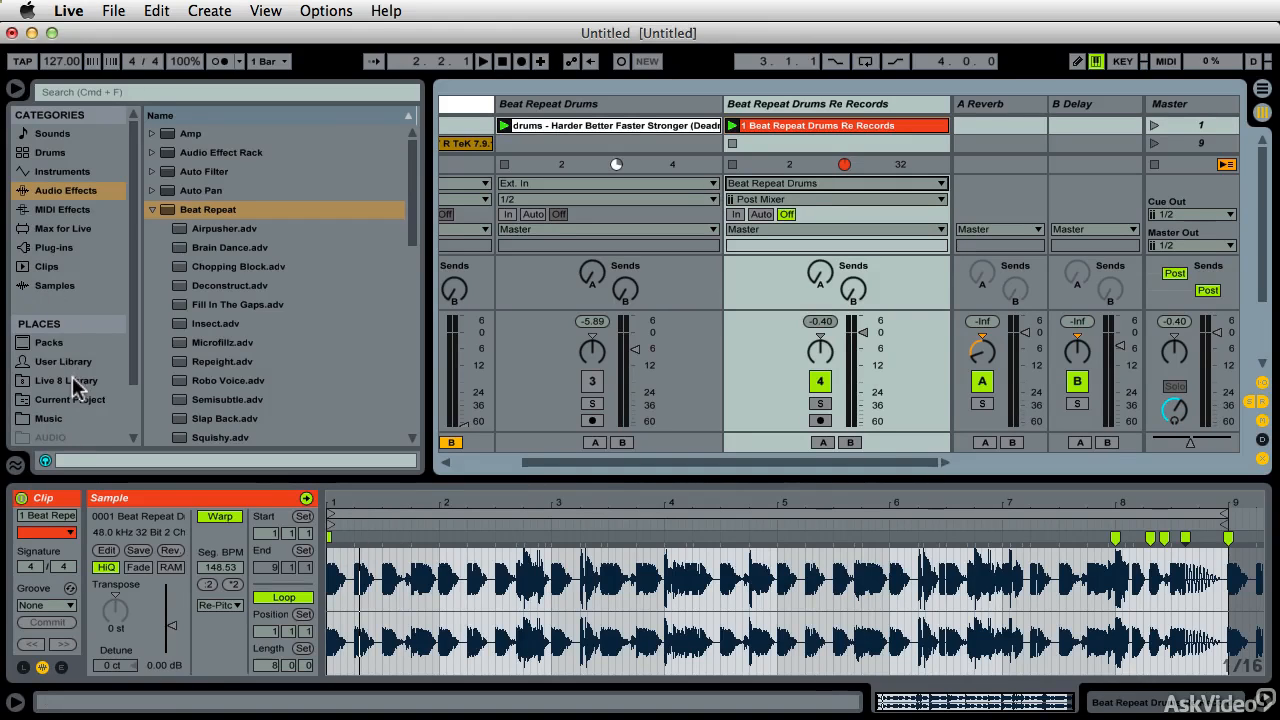
click(64, 360)
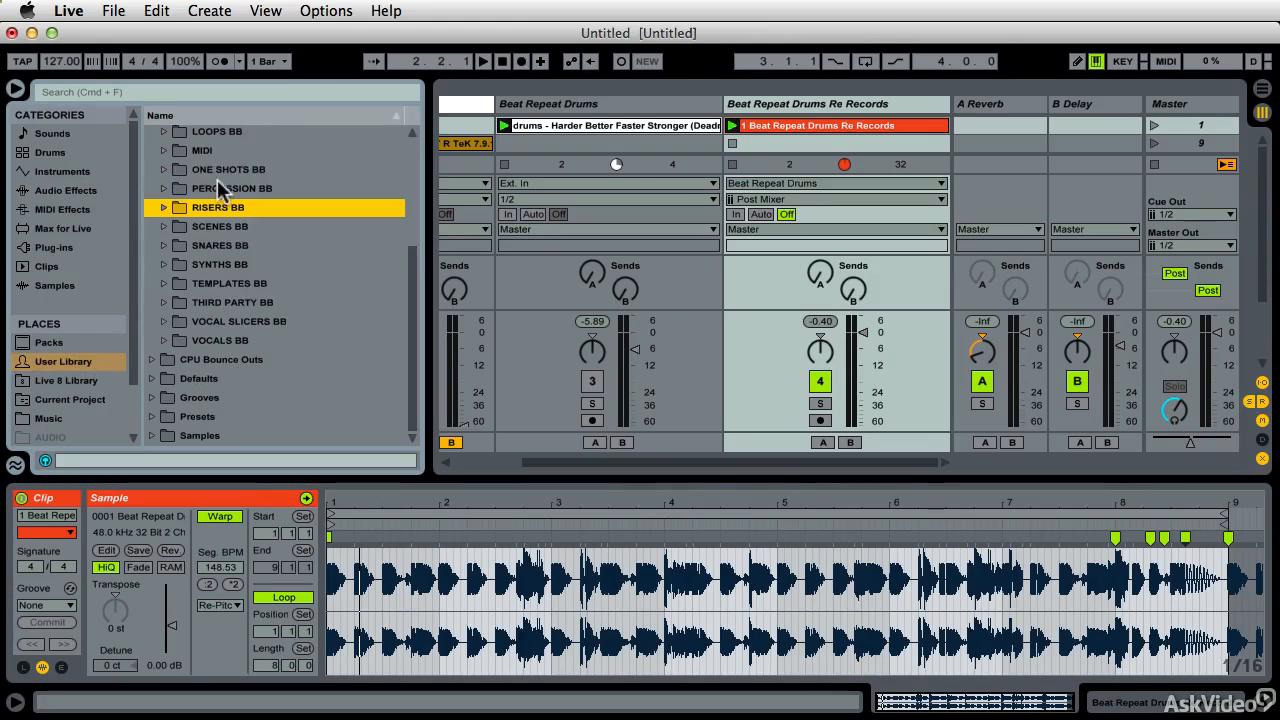